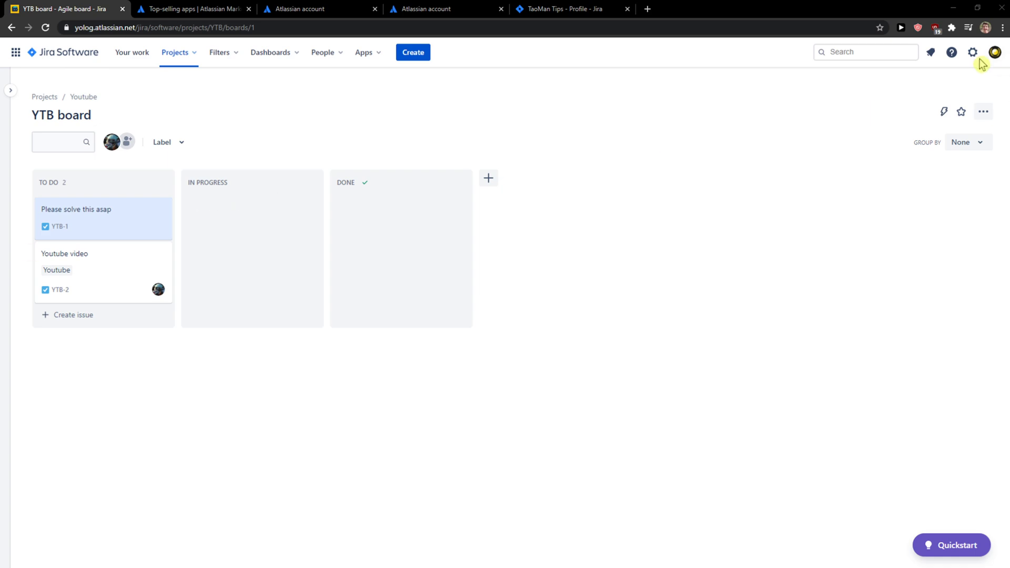
pyautogui.moveTo(647, 316)
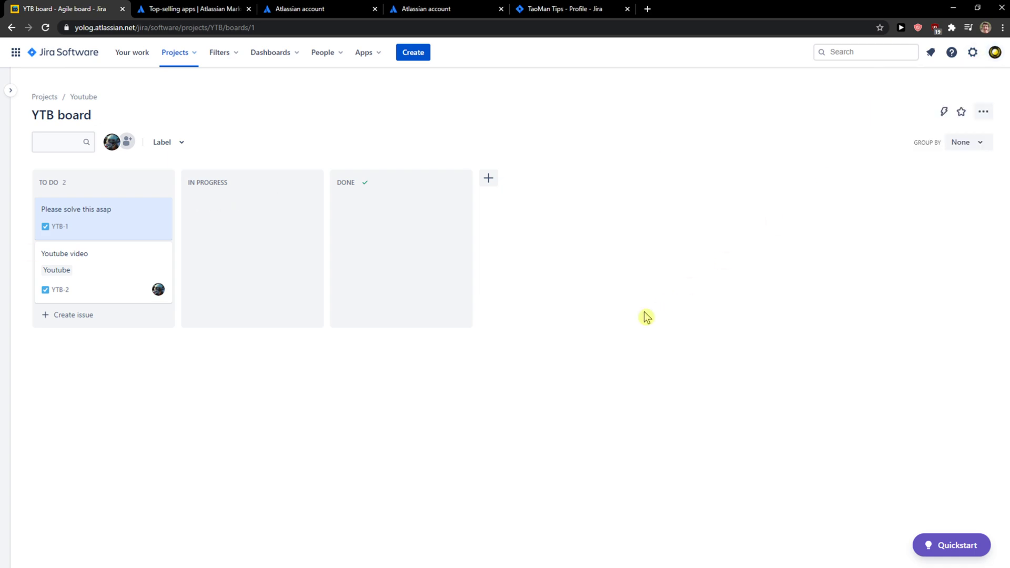
pyautogui.moveTo(647, 316)
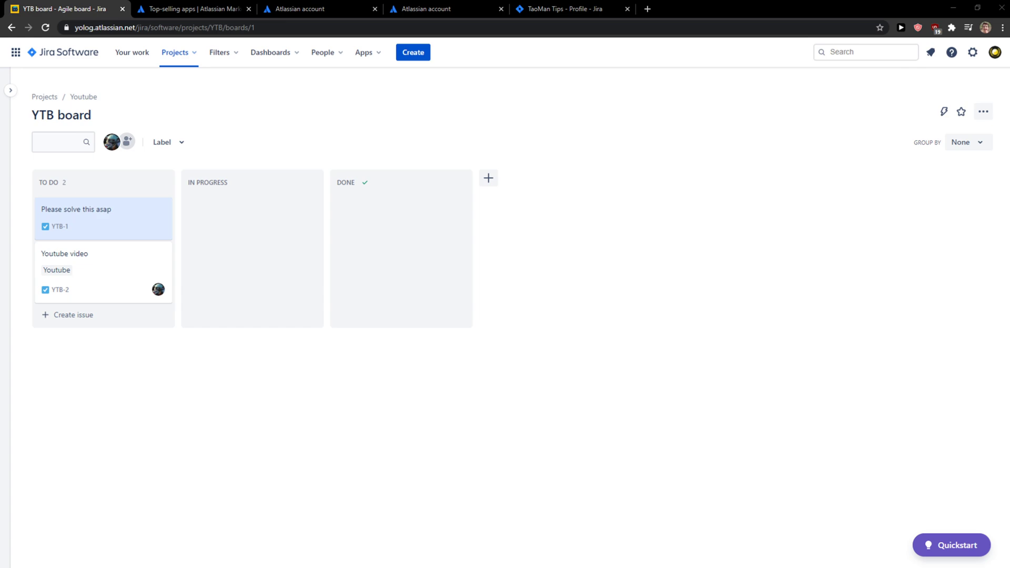
pyautogui.moveTo(159, 212)
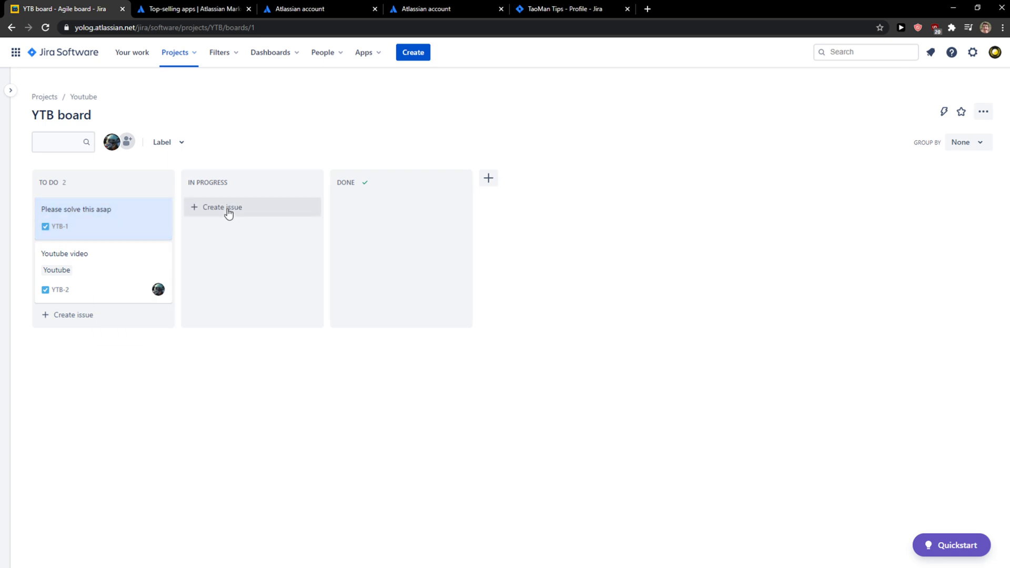
# Step: Delete issue YTB-1 via its card actions and confirm, leaving only YTB-2 in To Do
pyautogui.click(158, 210)
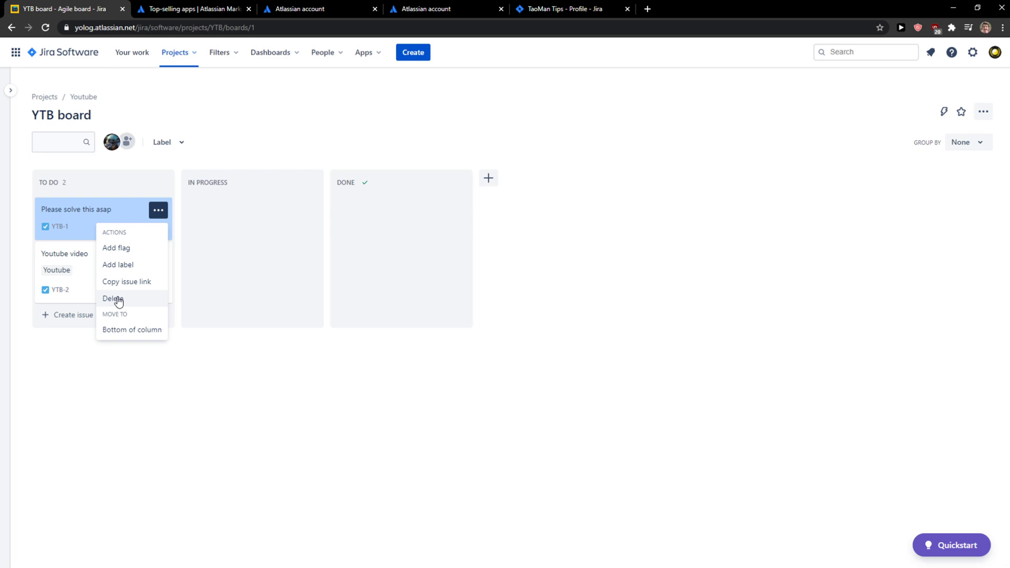
pyautogui.click(111, 298)
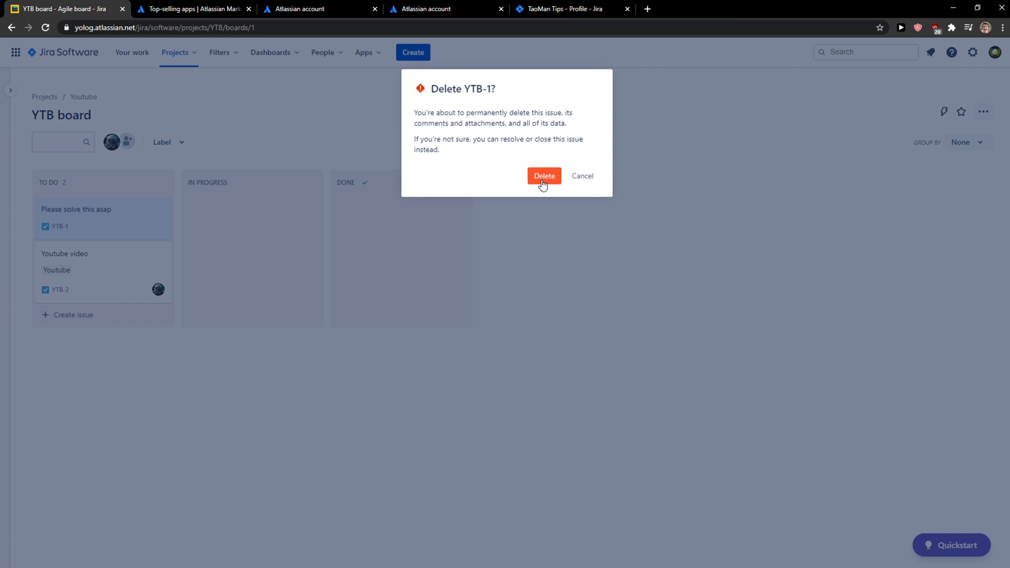
pyautogui.click(543, 176)
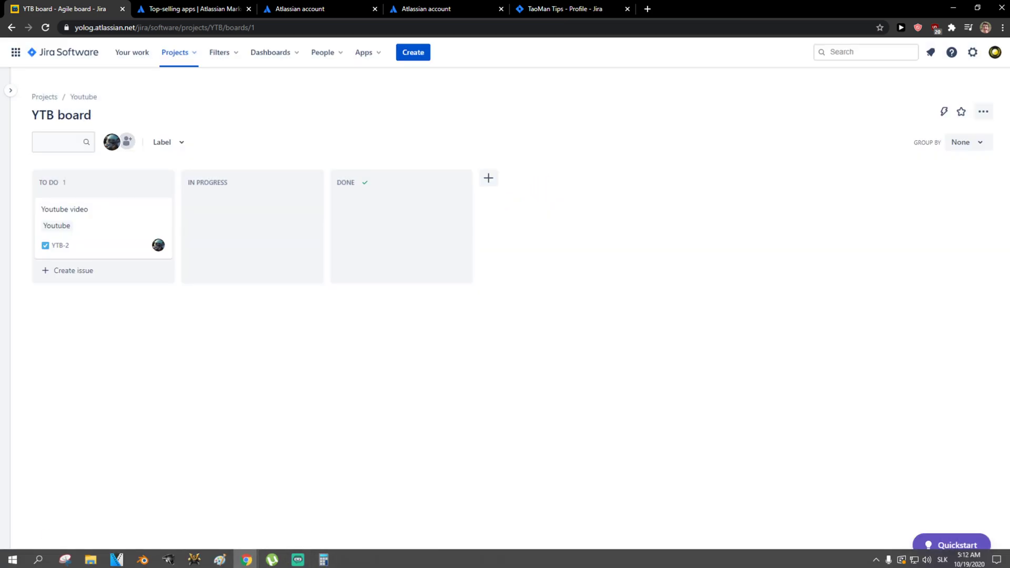